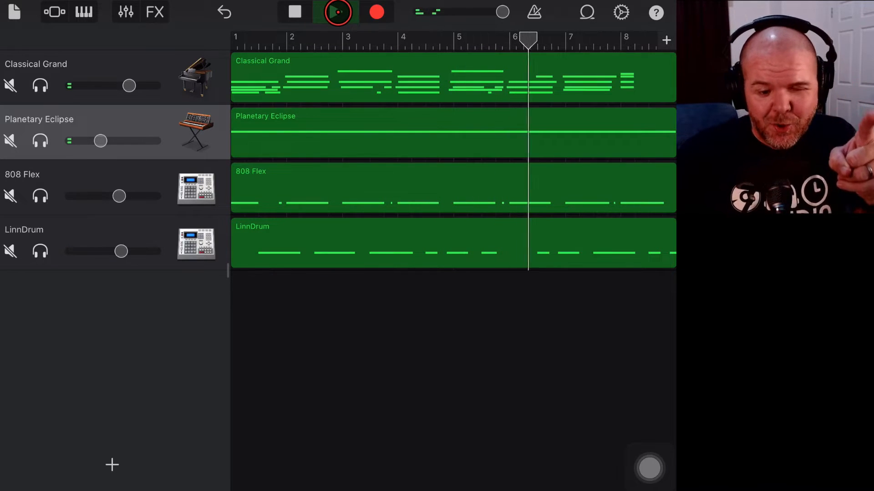
- Play the four-track song back, then stop with the playhead at bar 1
left_click(336, 11)
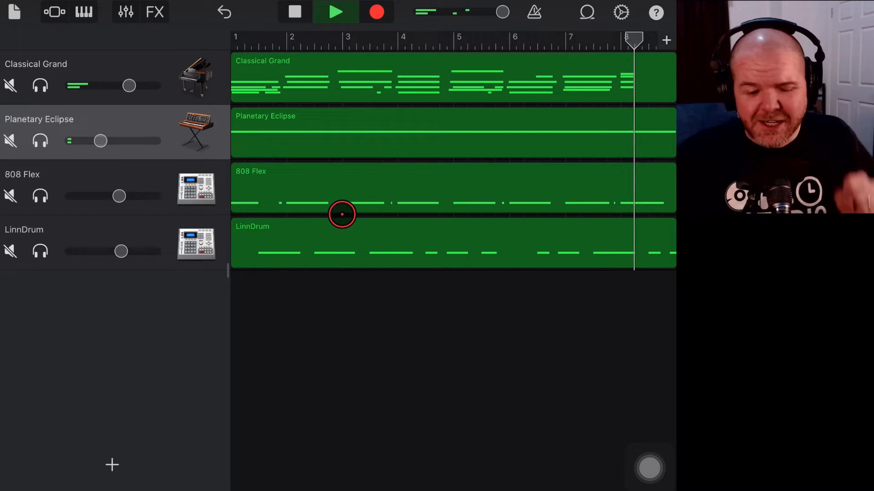
left_click(294, 11)
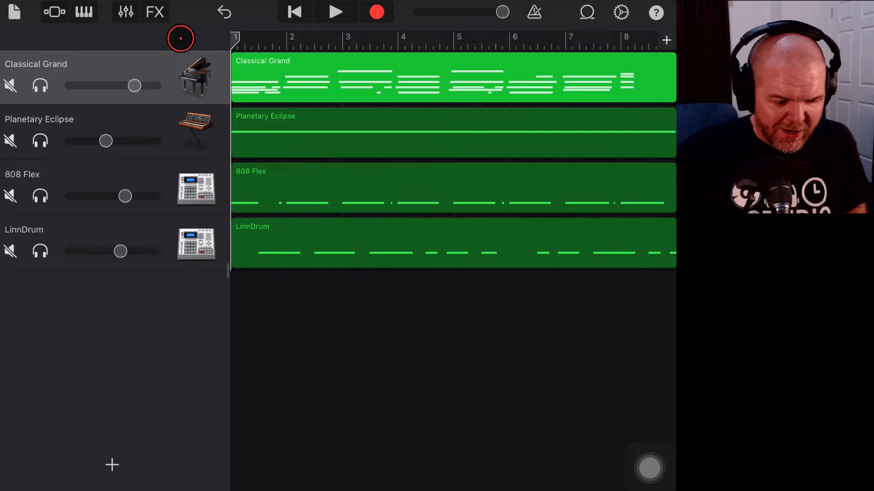
- Record a live filter effect during playback, creating an FX track beneath the four instruments
left_click(155, 12)
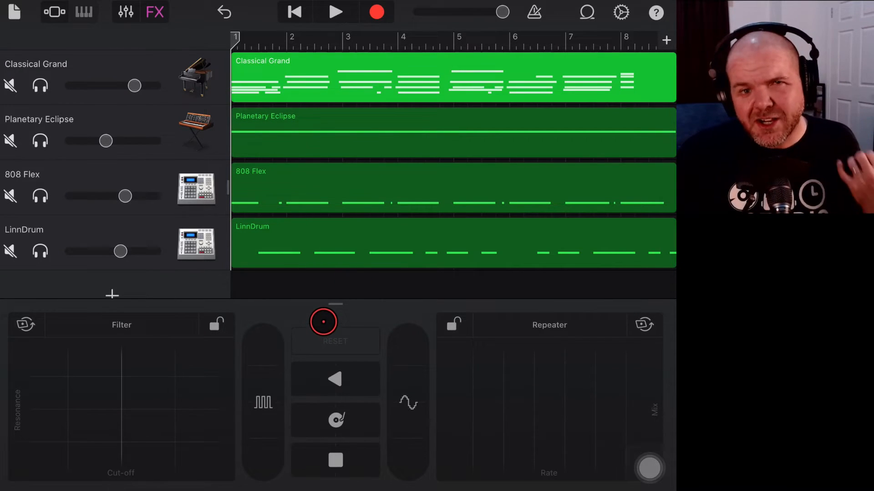
left_click(377, 12)
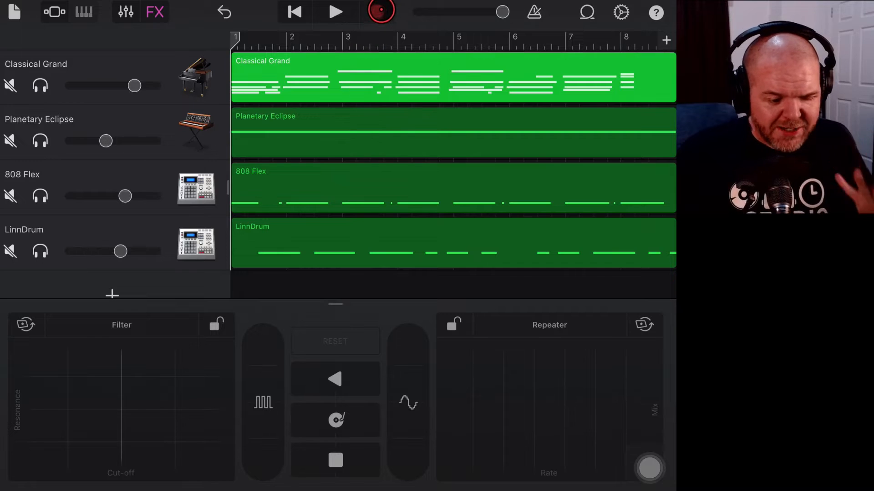
left_click(381, 12)
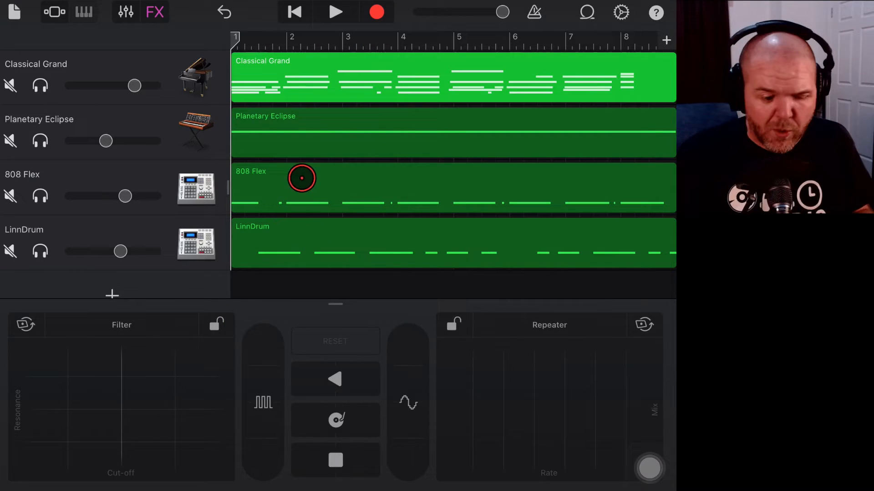
left_click(377, 12)
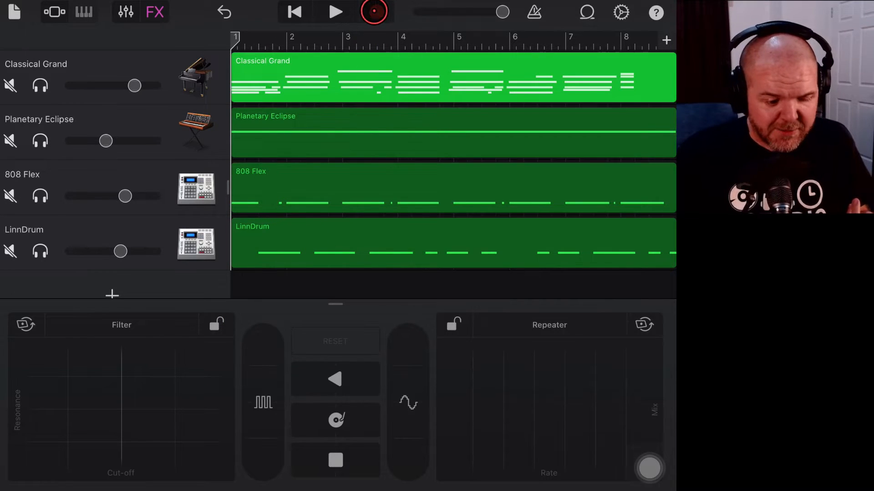
left_click(335, 11)
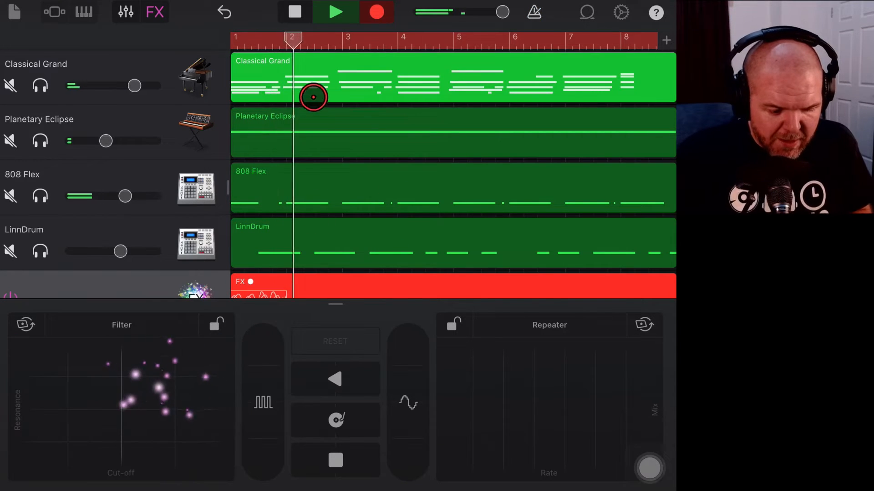
left_click(293, 12)
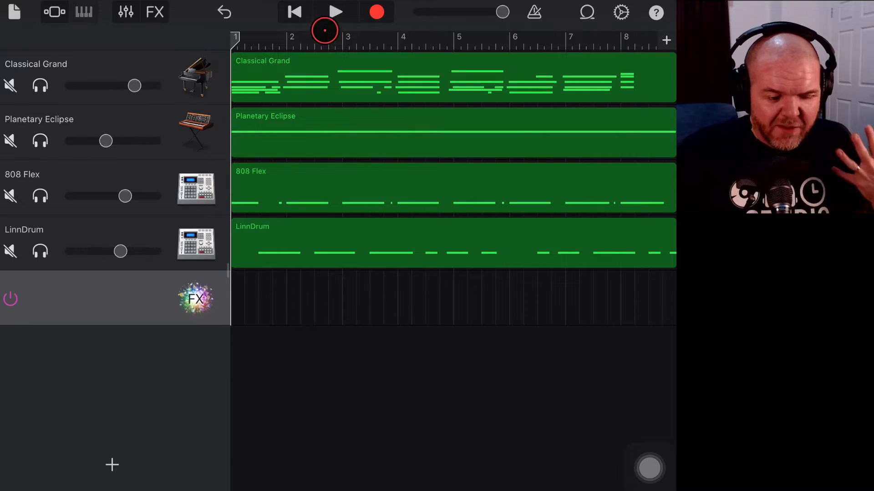
- Play and stop the song, then select the FX track and bring up its settings with Visual EQ and Master Effects
left_click(334, 11)
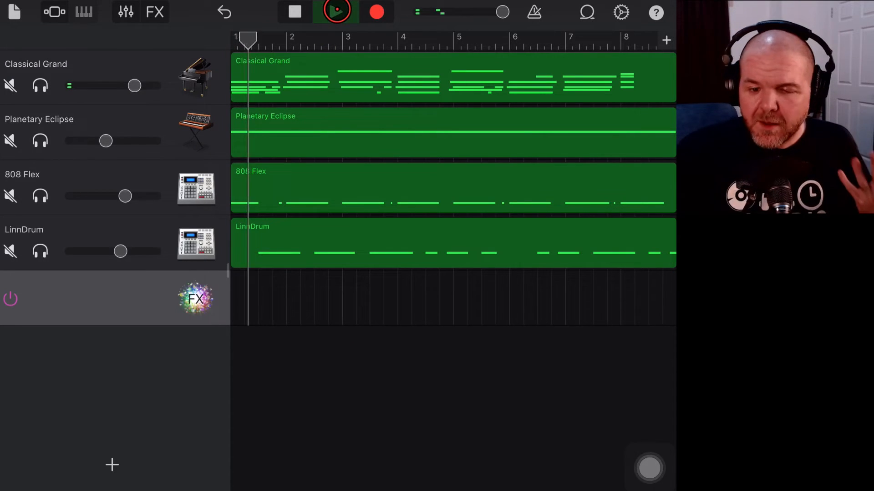
left_click(335, 12)
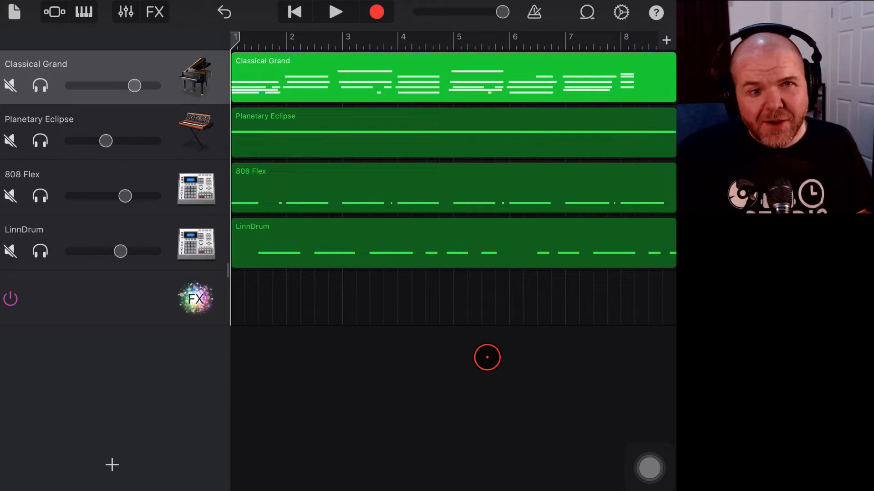
left_click(196, 298)
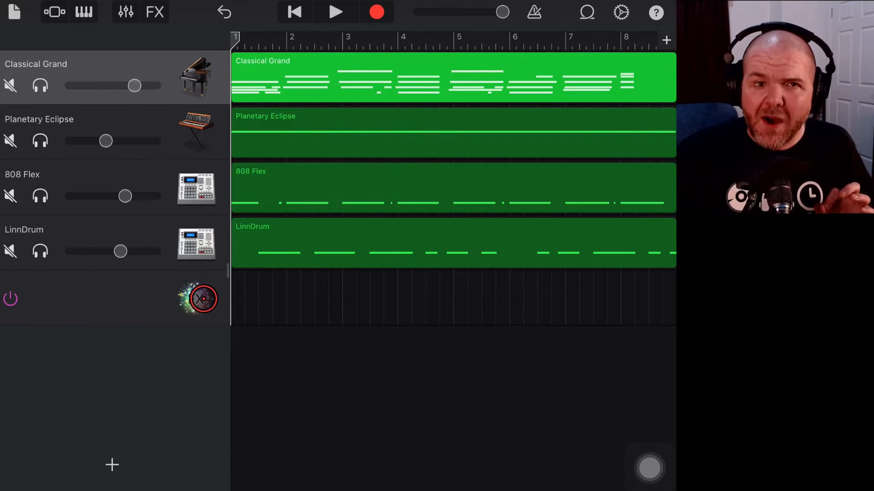
left_click(123, 11)
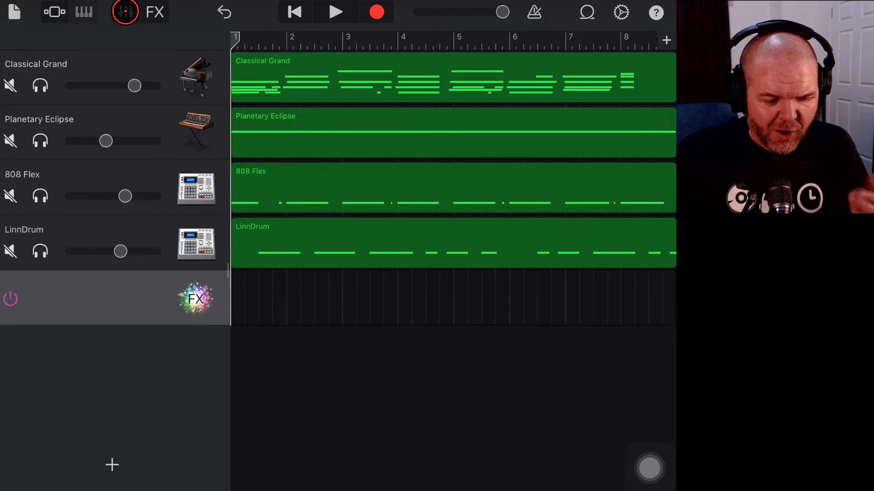
left_click(125, 12)
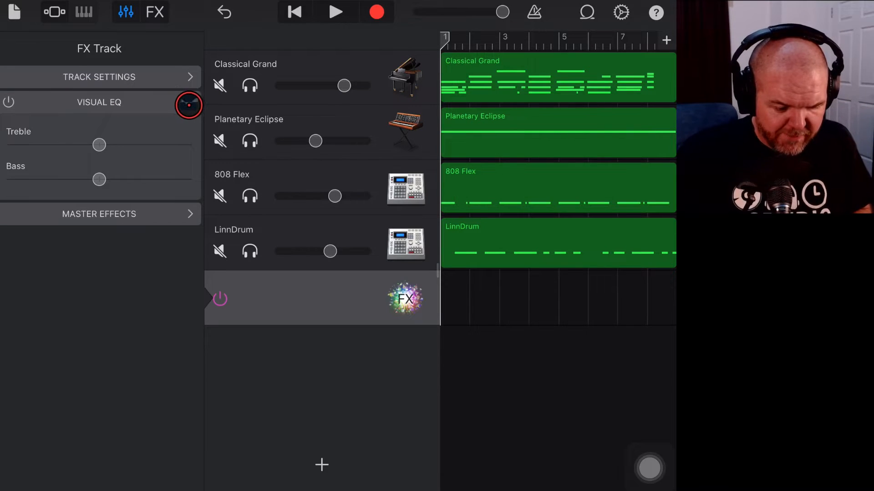
- In the Visual EQ editor, move the low band to 200 Hz and audition the result
left_click(189, 105)
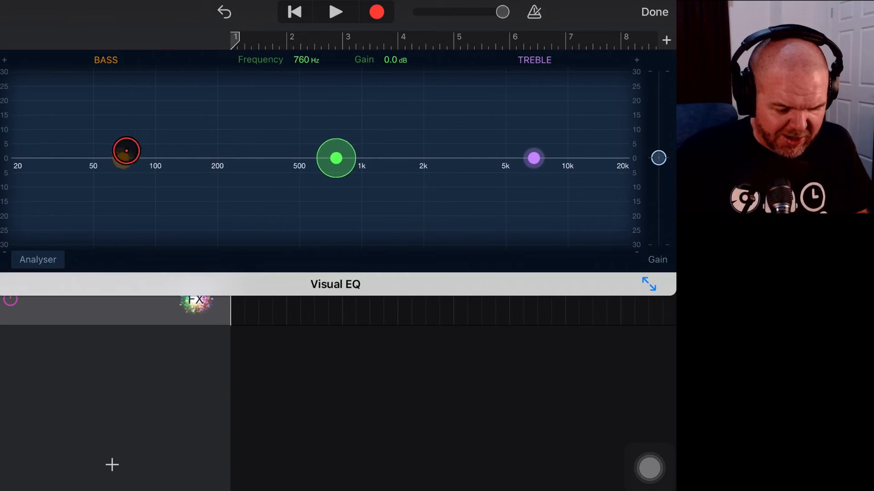
left_click_drag(126, 151, 149, 140)
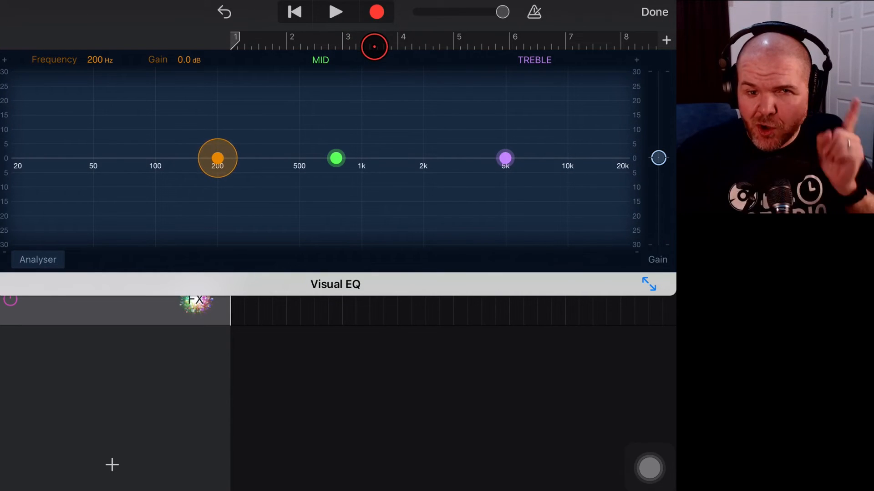
left_click(335, 11)
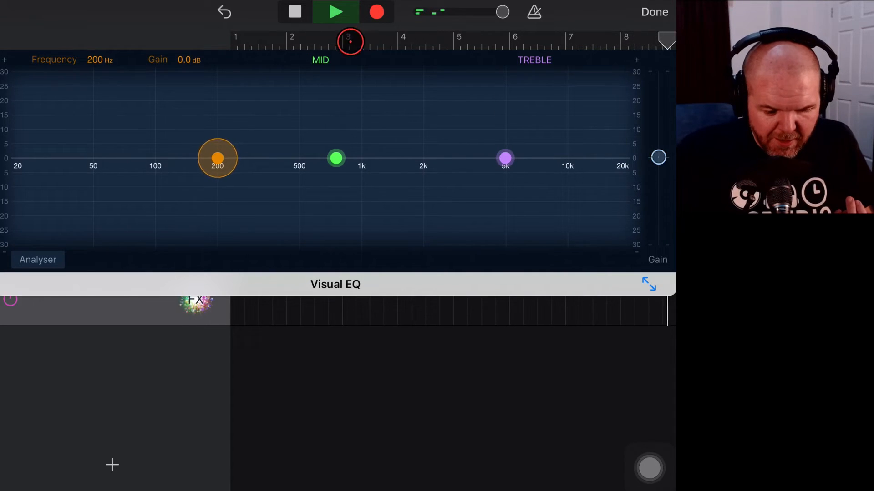
left_click(293, 12)
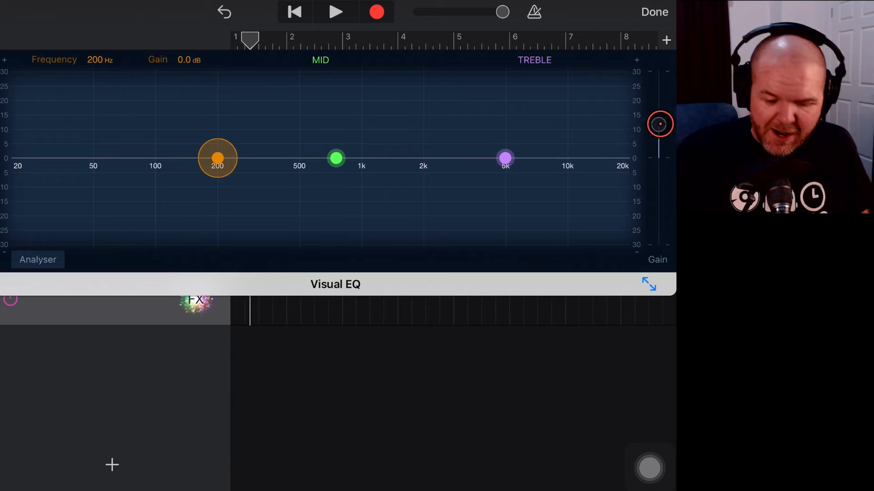
- Shape the EQ with a bass cut, boosted mids and treble and gain below zero, then audition it
left_click(217, 158)
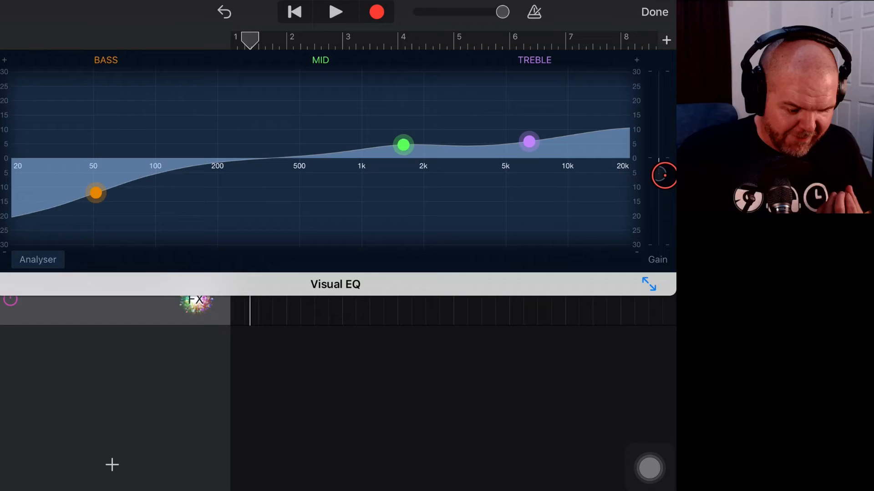
left_click(335, 11)
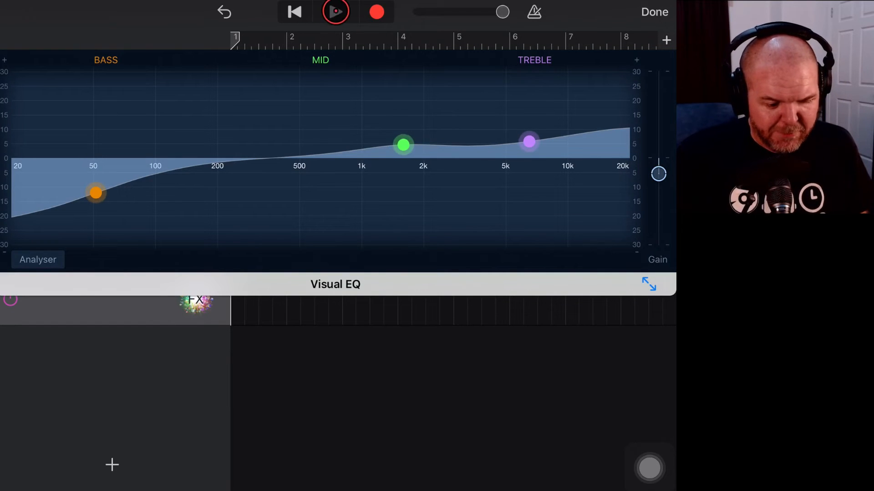
left_click(335, 11)
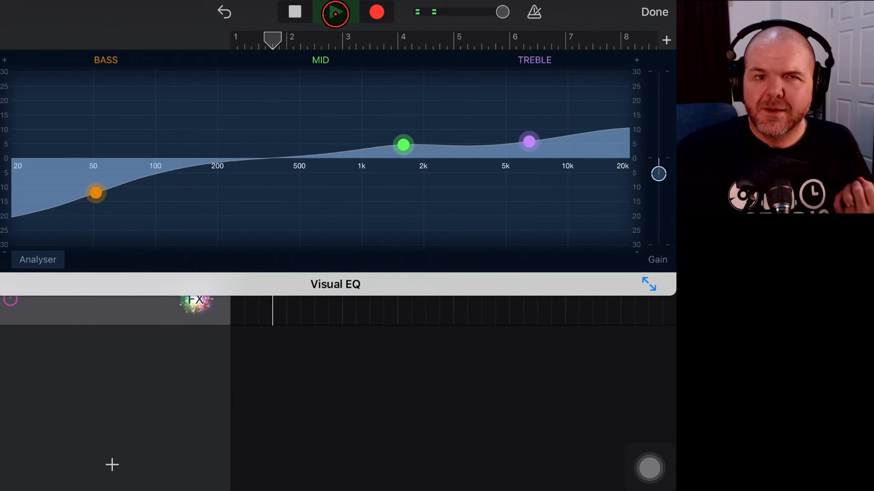
left_click(335, 12)
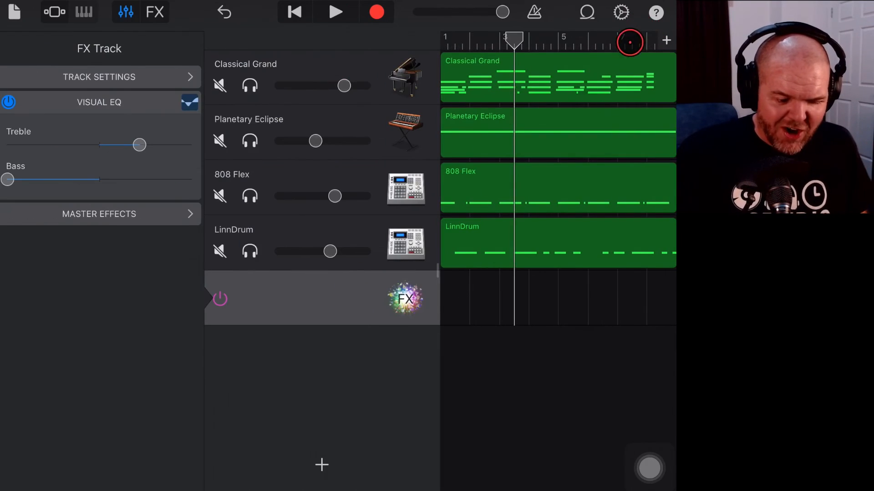
- Close the FX settings, adjust the four instrument track volumes and play the song through the EQ
left_click(449, 249)
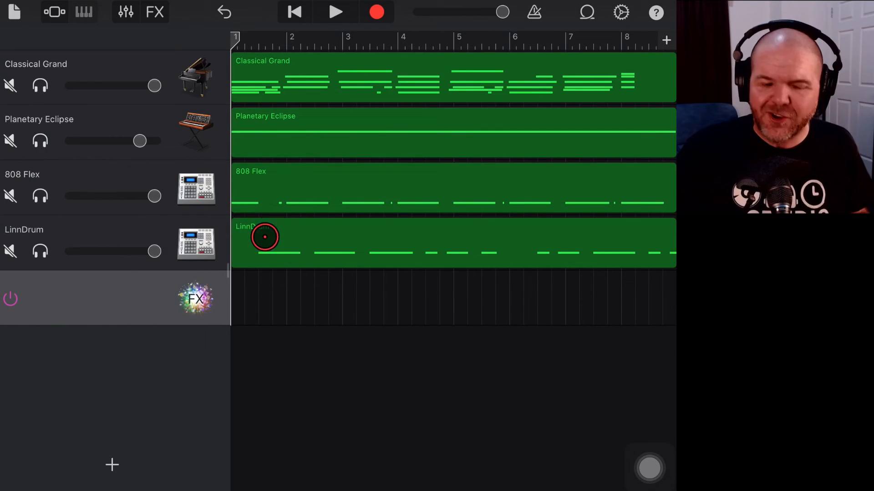
left_click(336, 12)
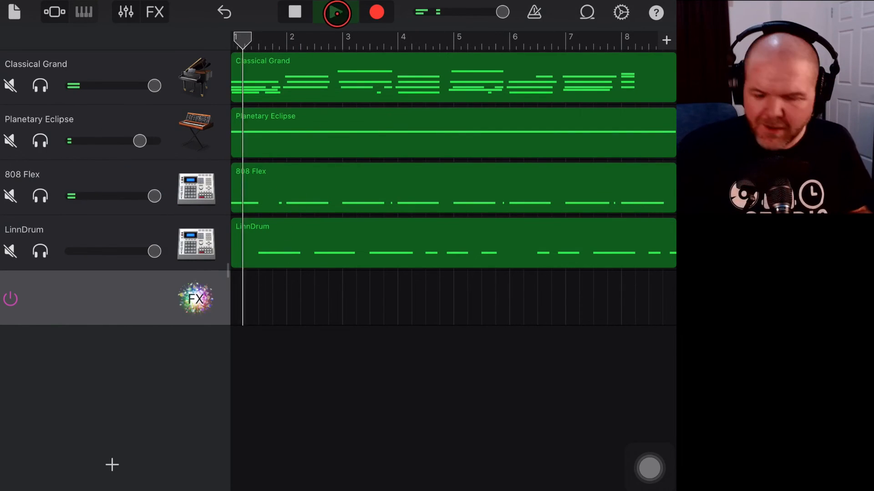
left_click(335, 12)
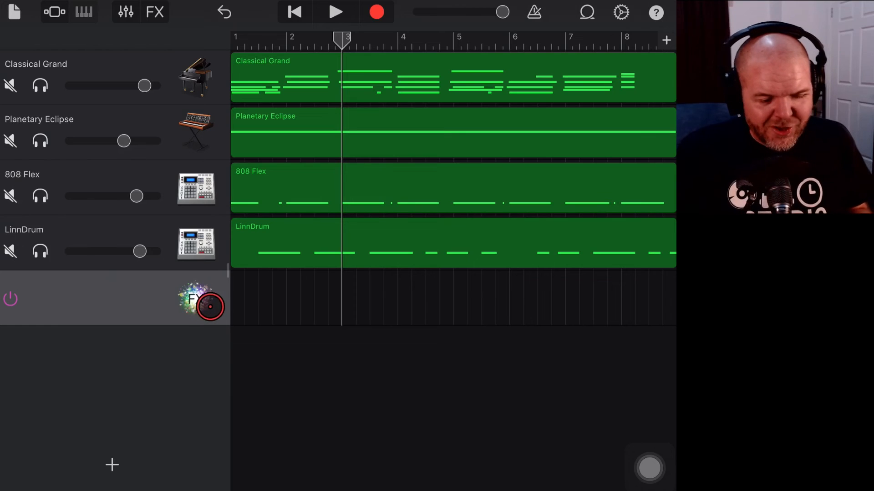
- Reopen the FX track's Visual EQ, raise its gain above zero to boost the whole mix, and finish editing
left_click(130, 12)
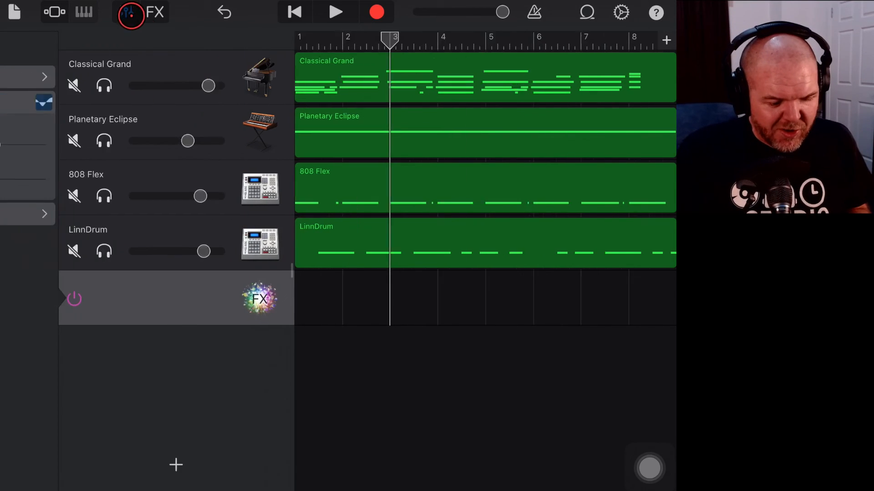
left_click(260, 299)
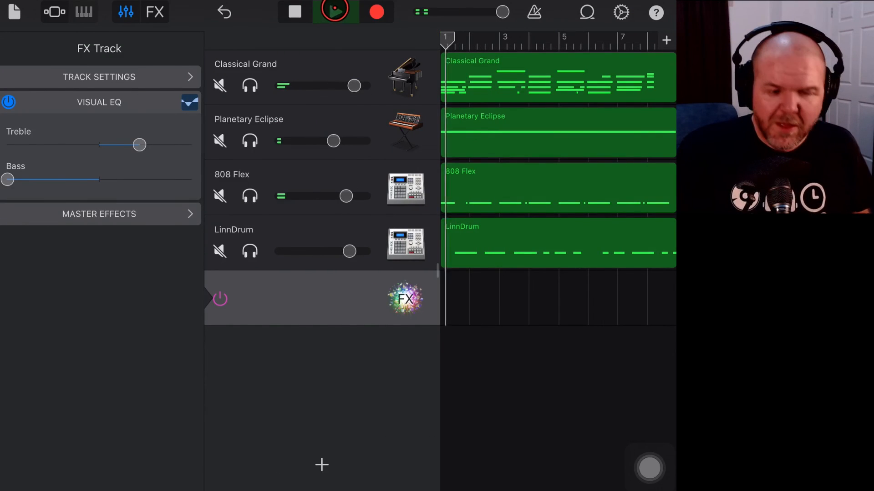
left_click(334, 12)
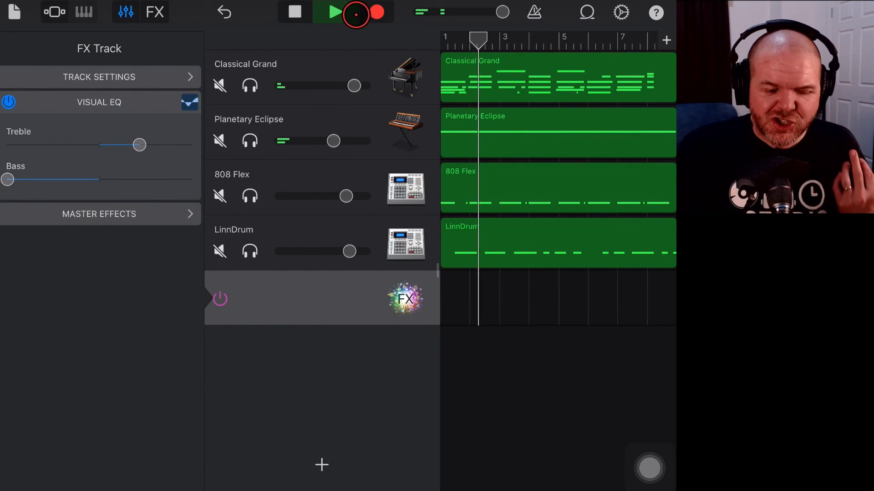
left_click(294, 11)
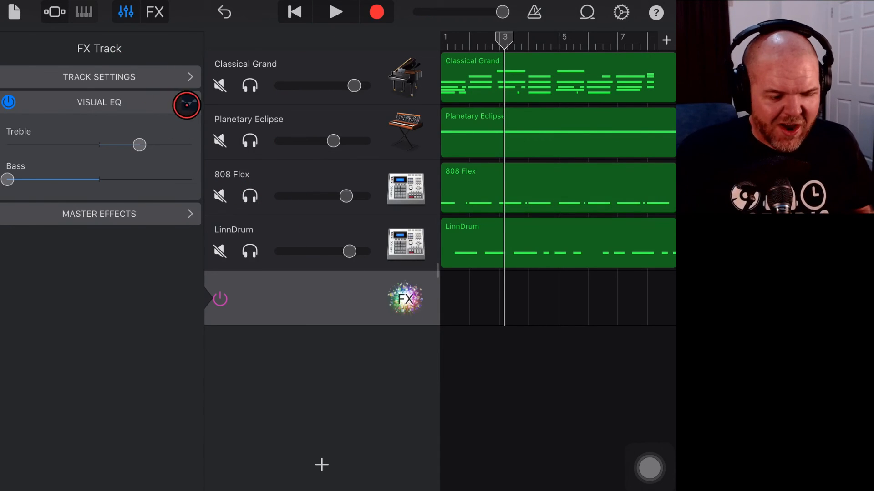
left_click(186, 105)
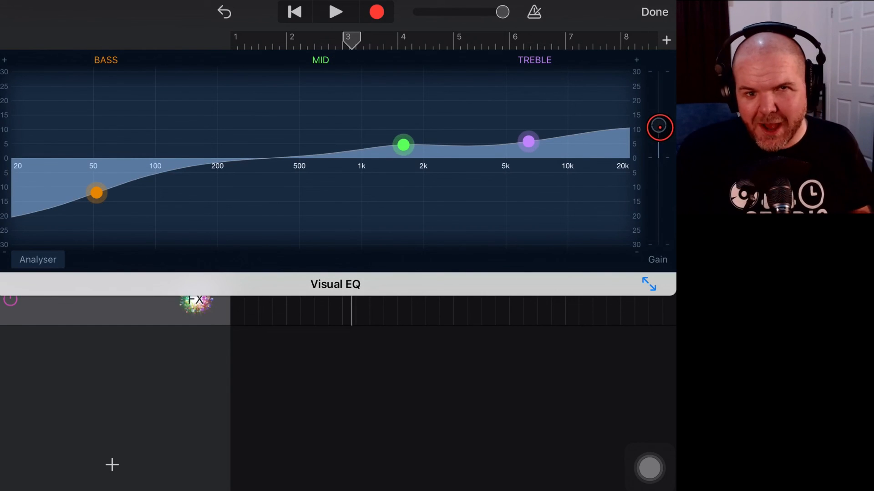
left_click(654, 12)
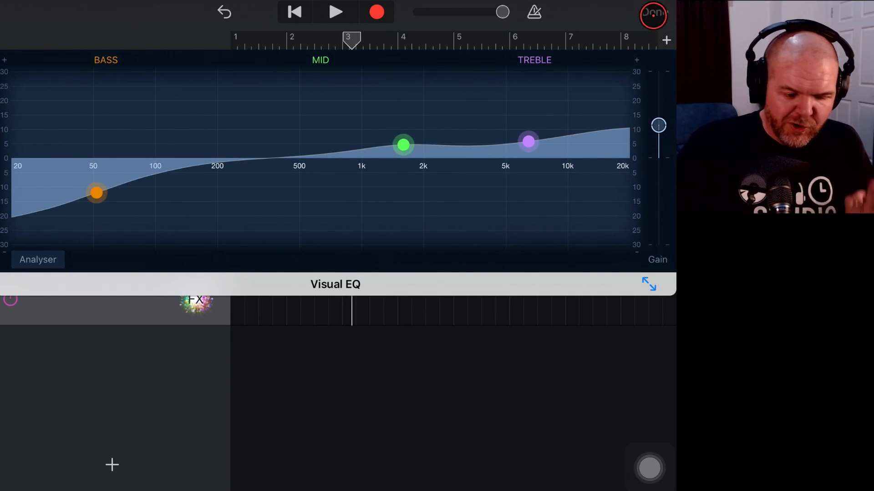